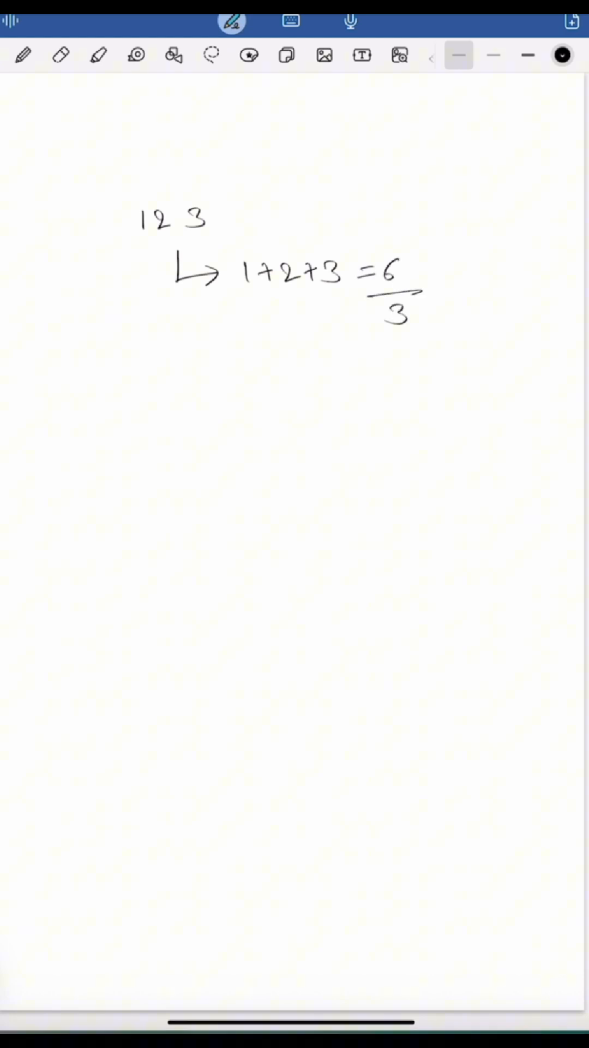
# Step: Erase the earlier 1+2+3 digit-sum working to clear space for the new expansion
pyautogui.moveTo(220, 220); pyautogui.dragTo(290, 190)
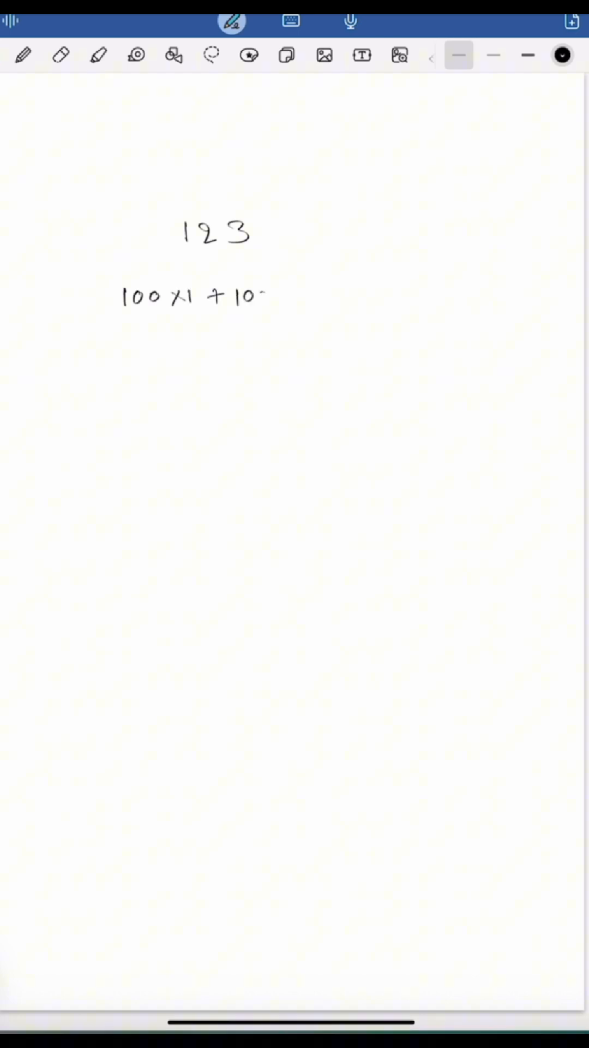
# Step: Finish 10×2 + 1×3 = 123 and dash-underline each digit of 123
pyautogui.moveTo(261, 297); pyautogui.dragTo(367, 297)
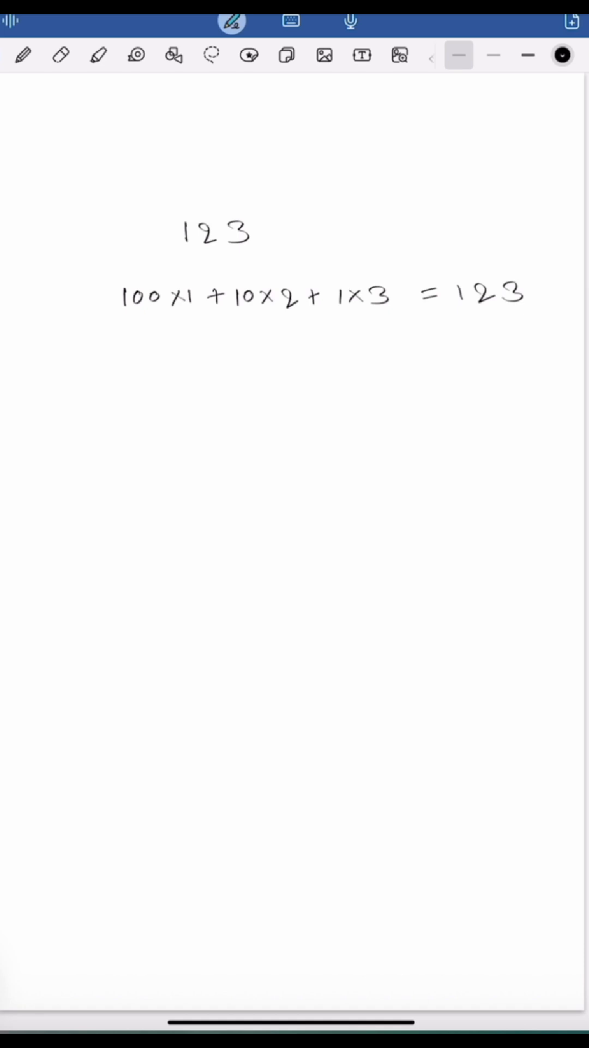
pyautogui.moveTo(180, 257); pyautogui.dragTo(197, 257)
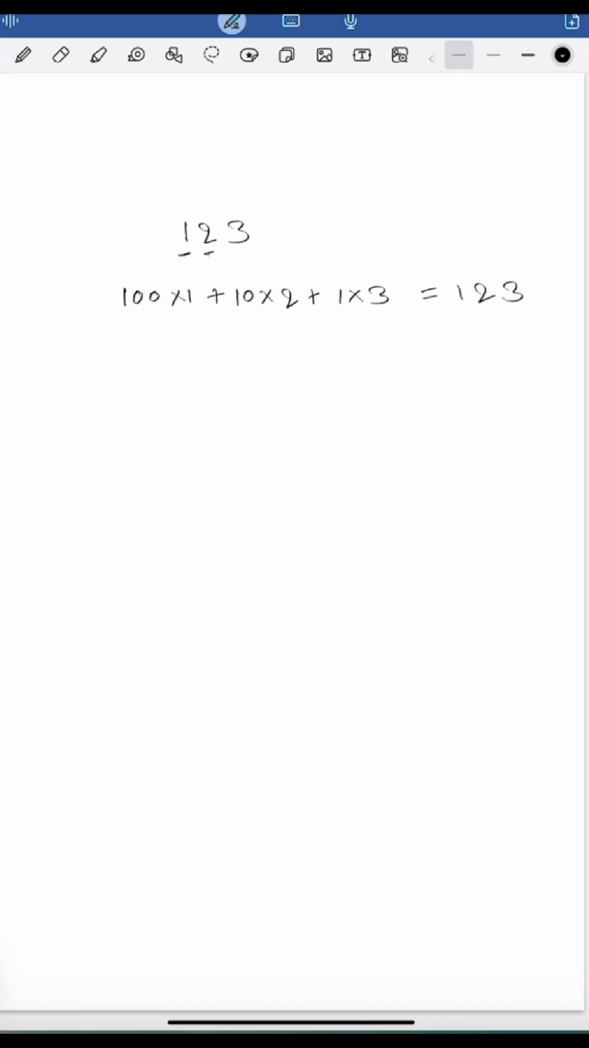
pyautogui.moveTo(230, 261); pyautogui.dragTo(248, 252)
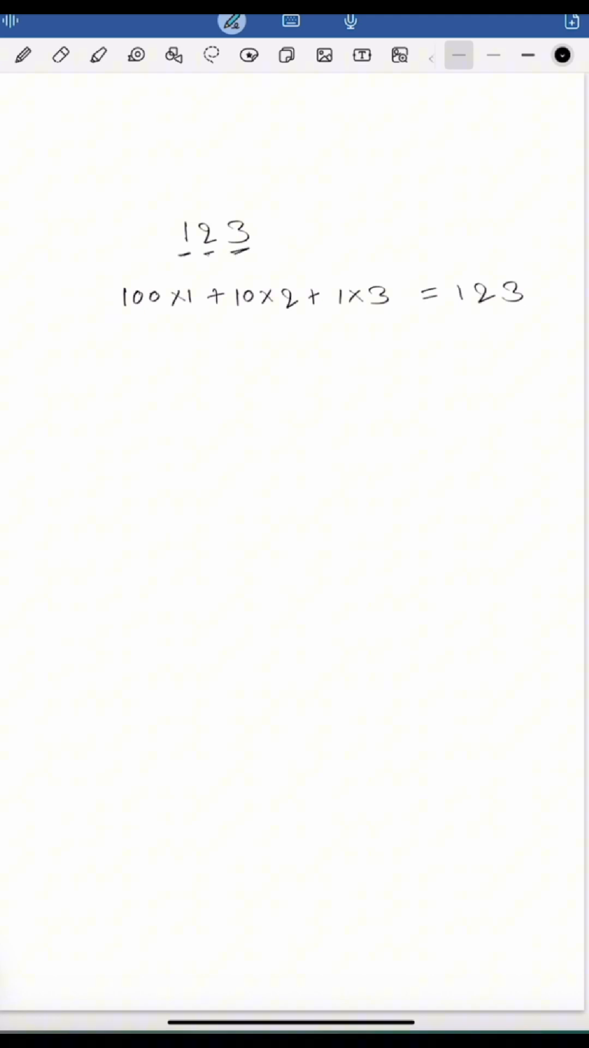
# Step: Switch the pen to green and underline 100
pyautogui.click(564, 56)
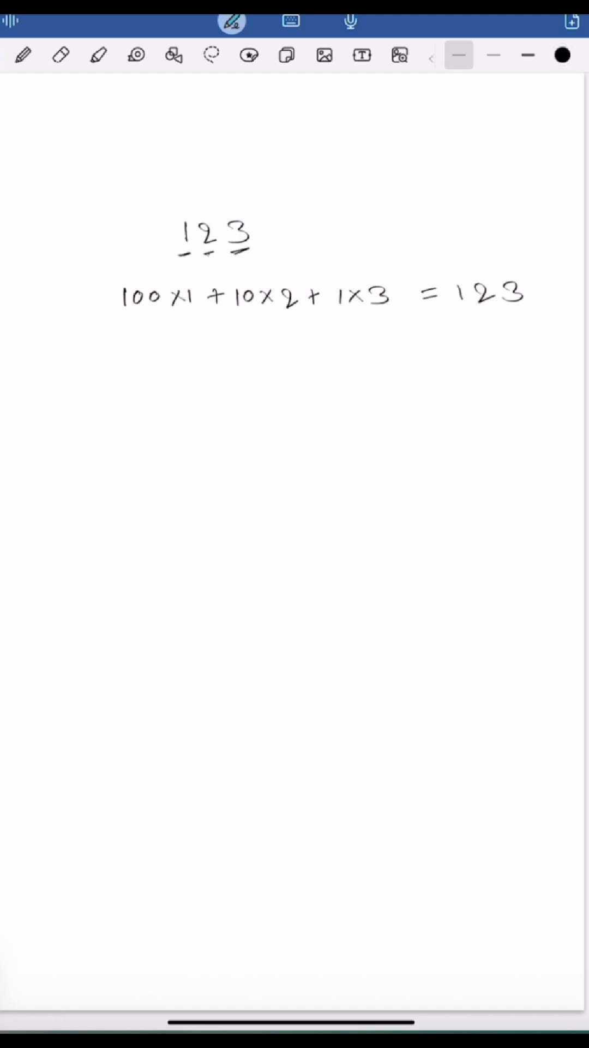
pyautogui.moveTo(123, 320); pyautogui.dragTo(164, 319)
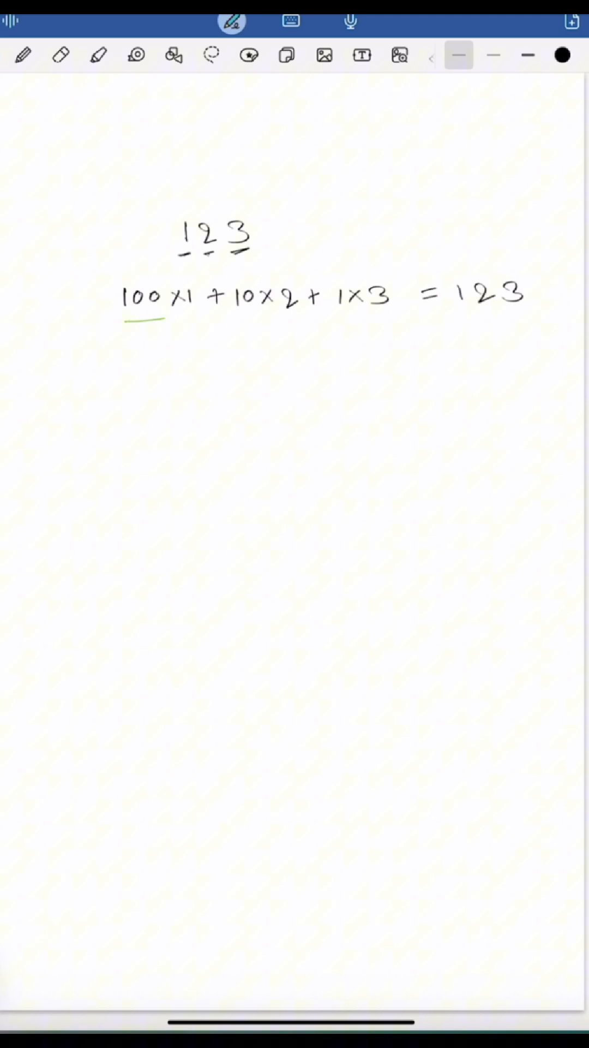
# Step: Handwrite the line (99+1)×1 + (9+1)2 + 3
pyautogui.write('99 +1) x1 + (9+1)')
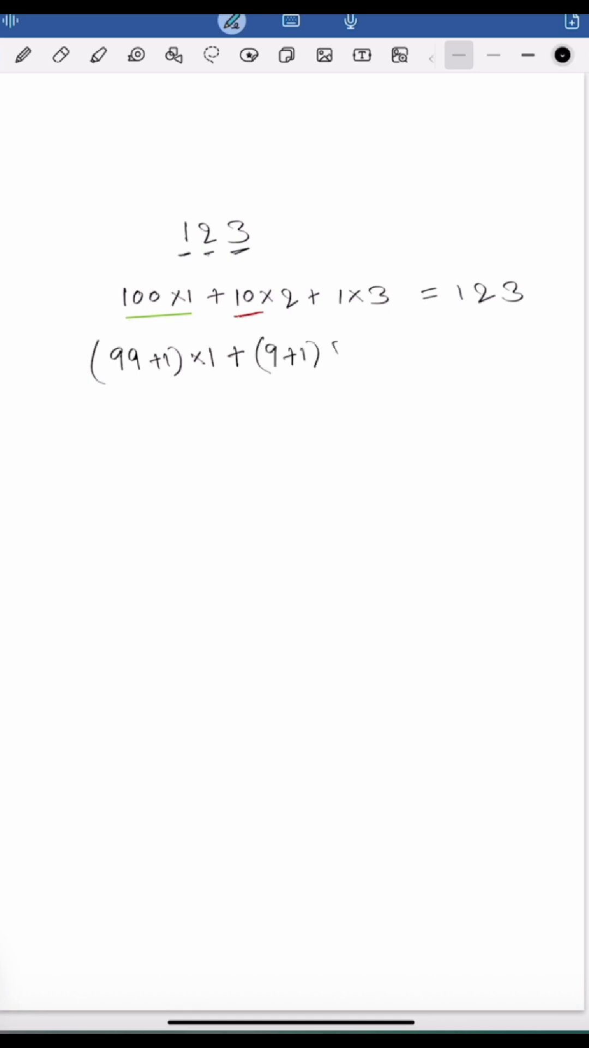
pyautogui.moveTo(340, 350); pyautogui.dragTo(371, 353)
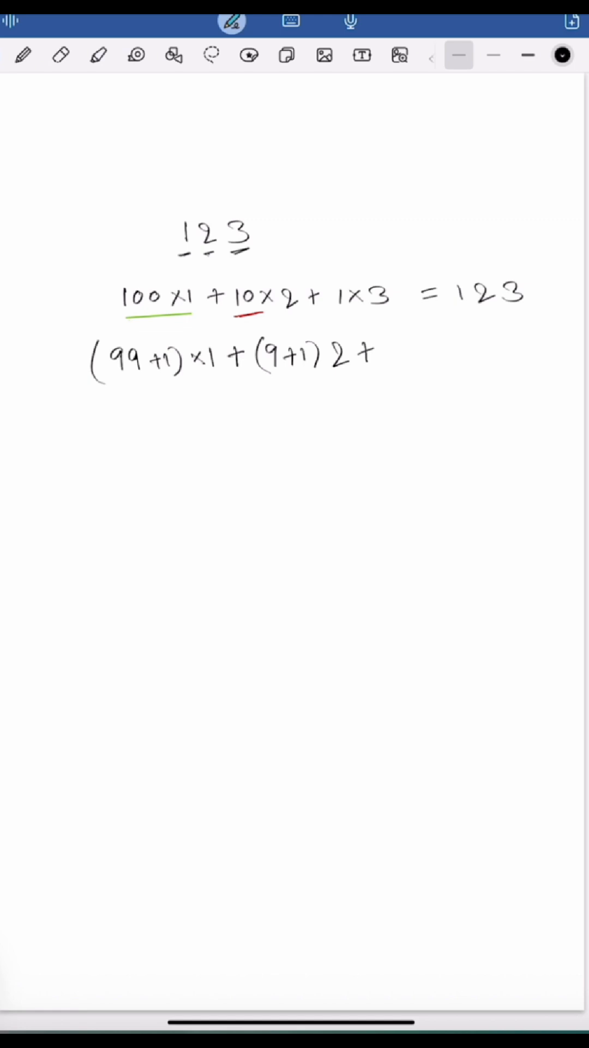
pyautogui.write('3')
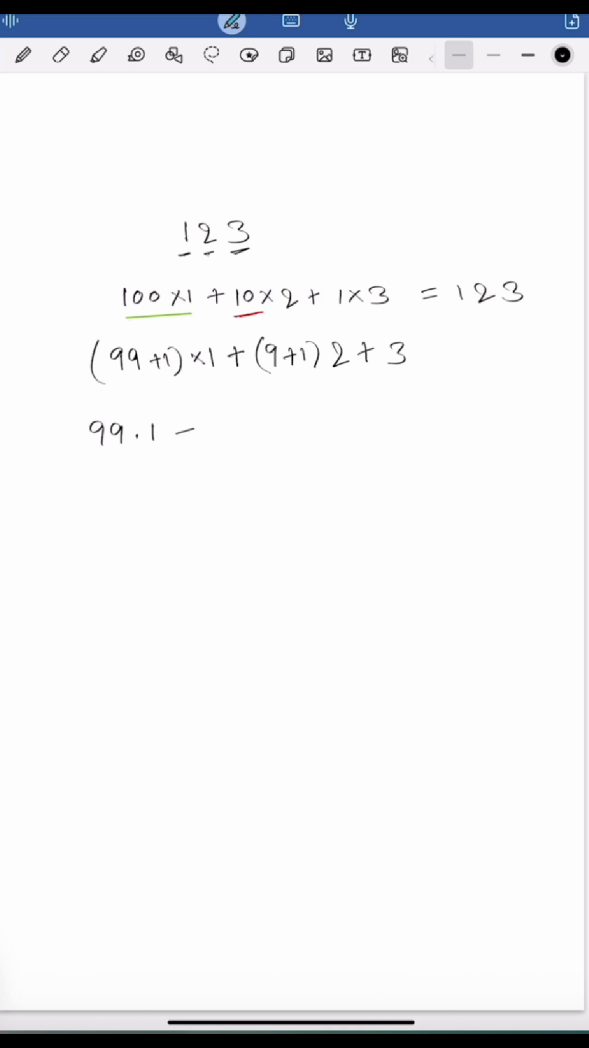
# Step: Handwrite the next line 99·1 + 1 + 9·2 + 2 + 3
pyautogui.moveTo(187, 431); pyautogui.dragTo(243, 431)
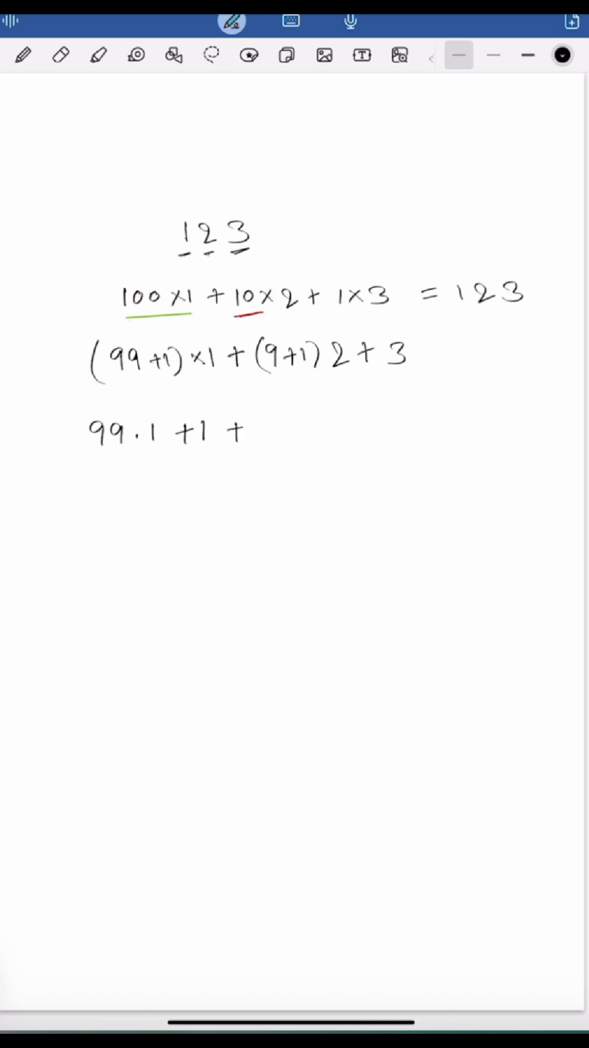
pyautogui.write('9.2 -')
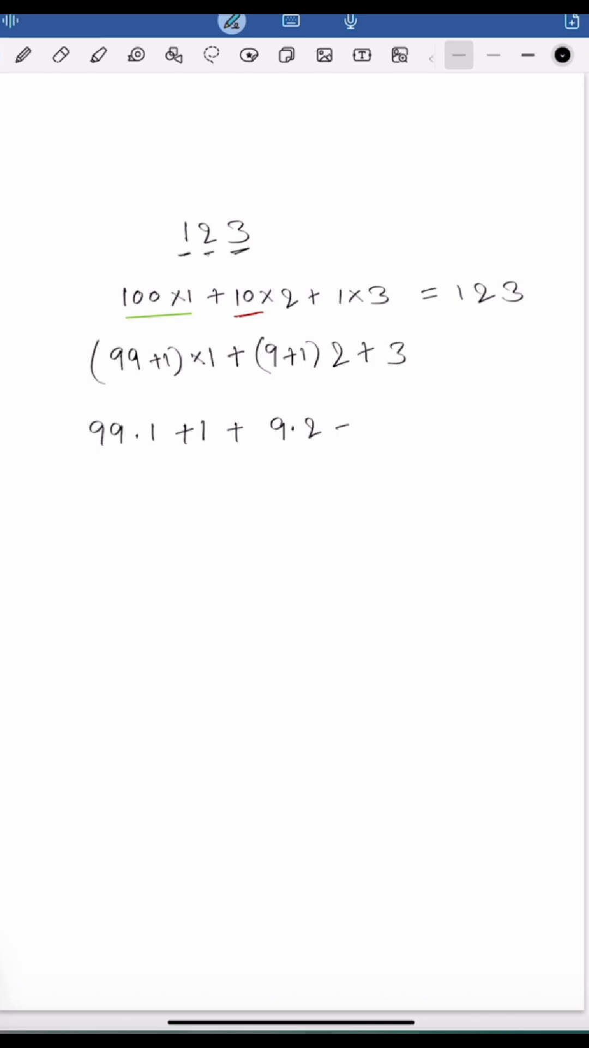
pyautogui.moveTo(333, 427); pyautogui.dragTo(454, 428)
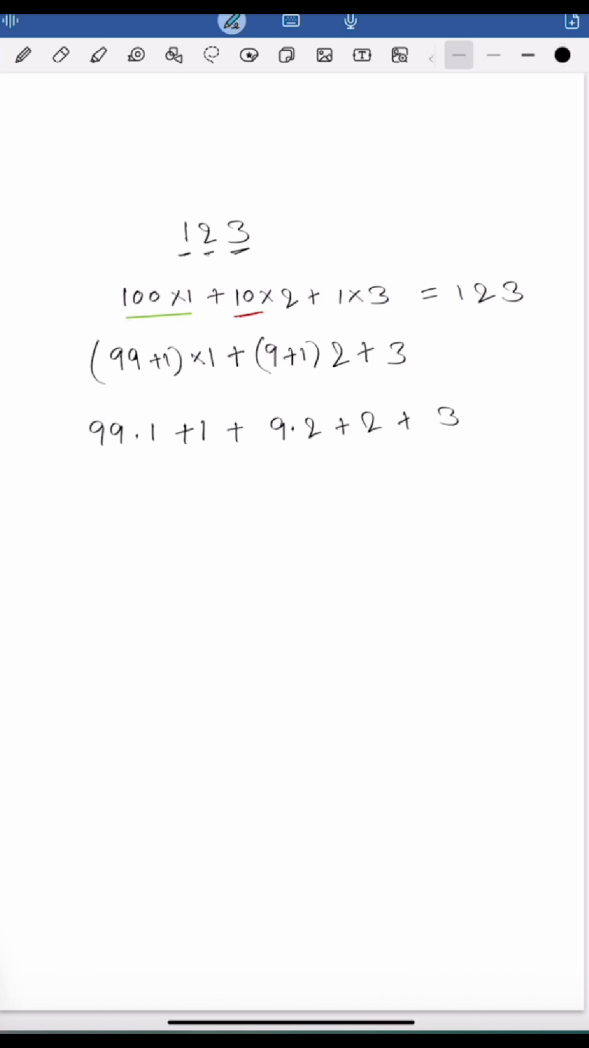
# Step: Underline 99·1 and 9·2 in red
pyautogui.moveTo(101, 457); pyautogui.dragTo(157, 454)
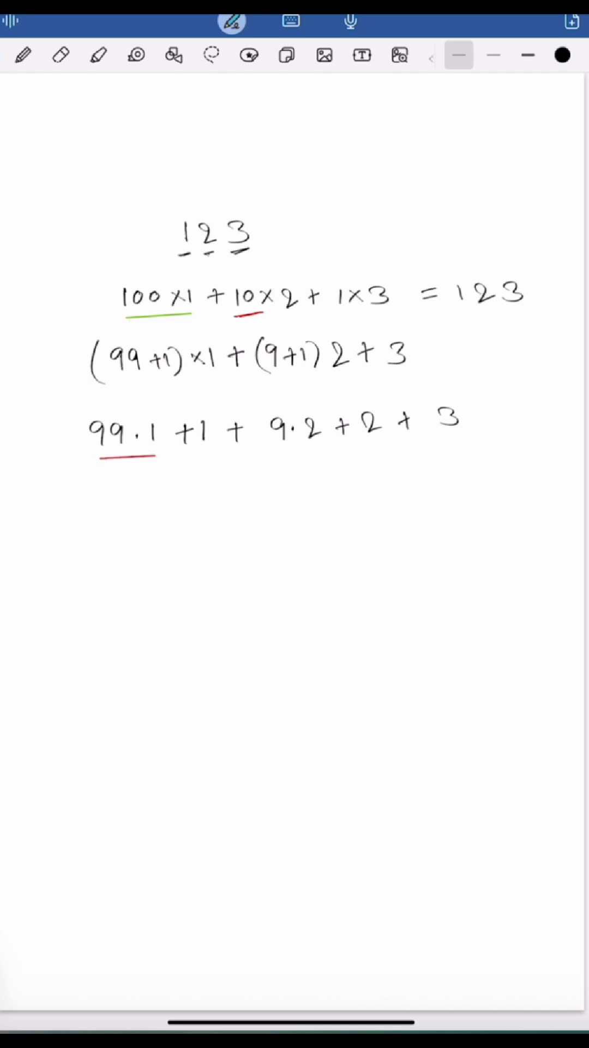
pyautogui.moveTo(280, 448); pyautogui.dragTo(327, 444)
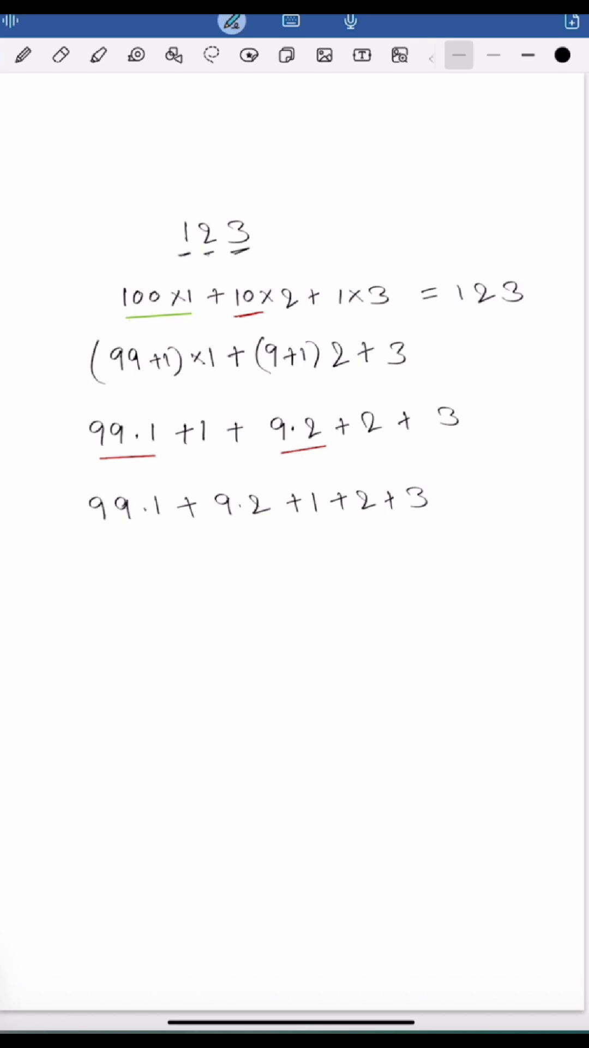
# Step: Underline the regrouped 99·1 + 9·2 and +1+2+3 groups in green
pyautogui.moveTo(107, 531); pyautogui.dragTo(270, 531)
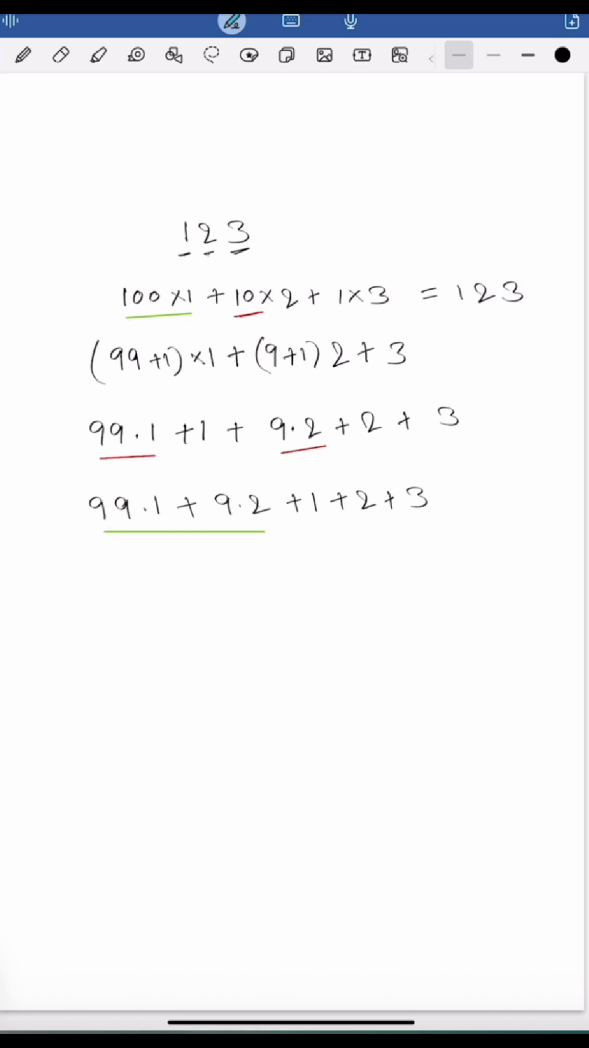
pyautogui.moveTo(321, 535); pyautogui.dragTo(435, 528)
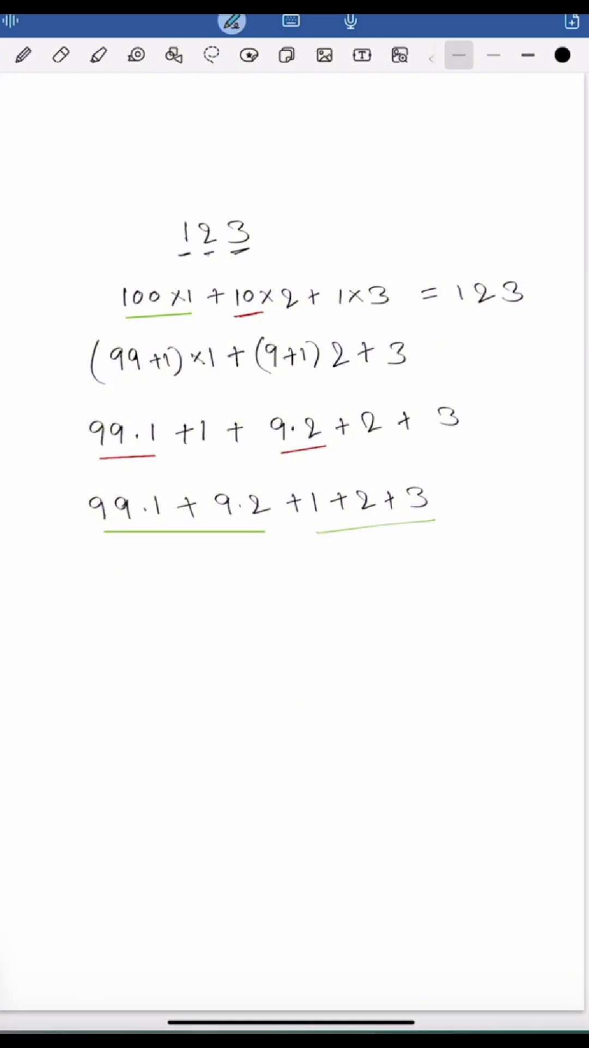